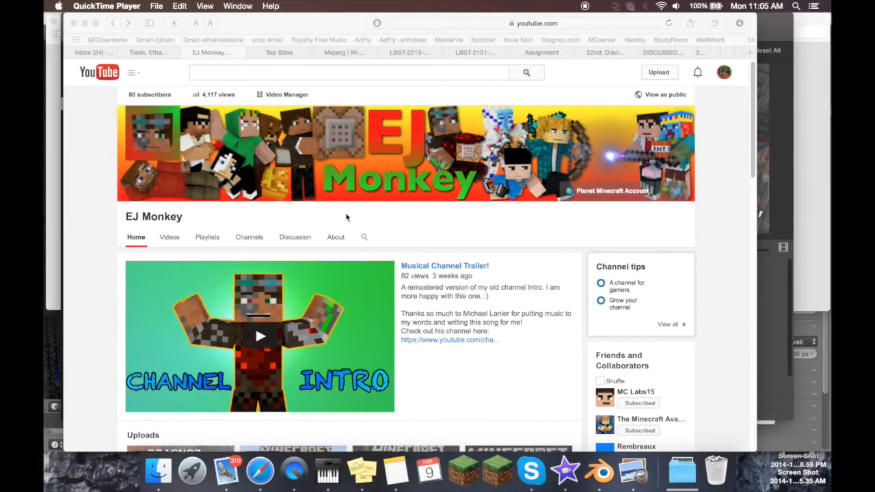
pyautogui.moveTo(413, 245)
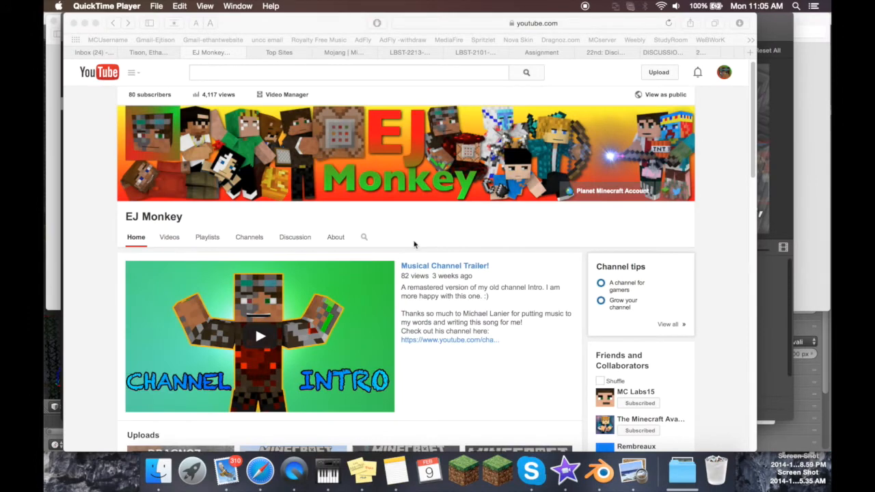
# Step: Read the Minecraft usernames support article past the username-change FAQs and return to its heading
pyautogui.click(344, 52)
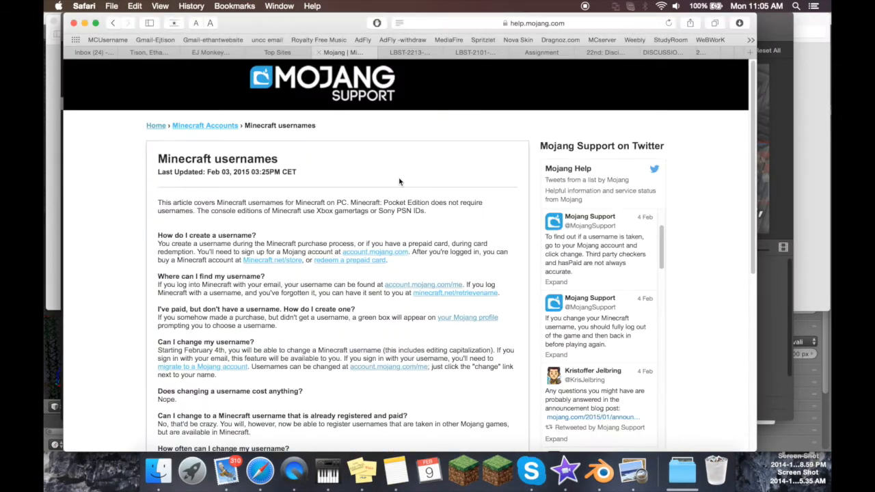
pyautogui.moveTo(246, 141)
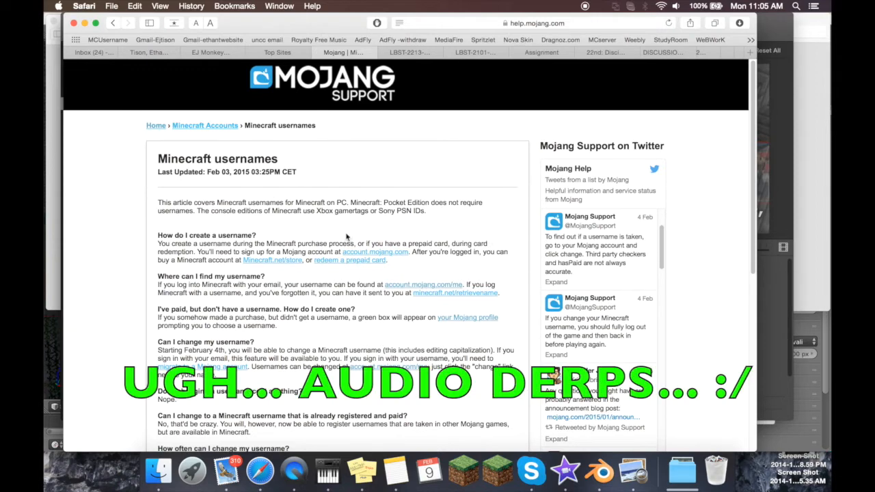
pyautogui.moveTo(430, 471)
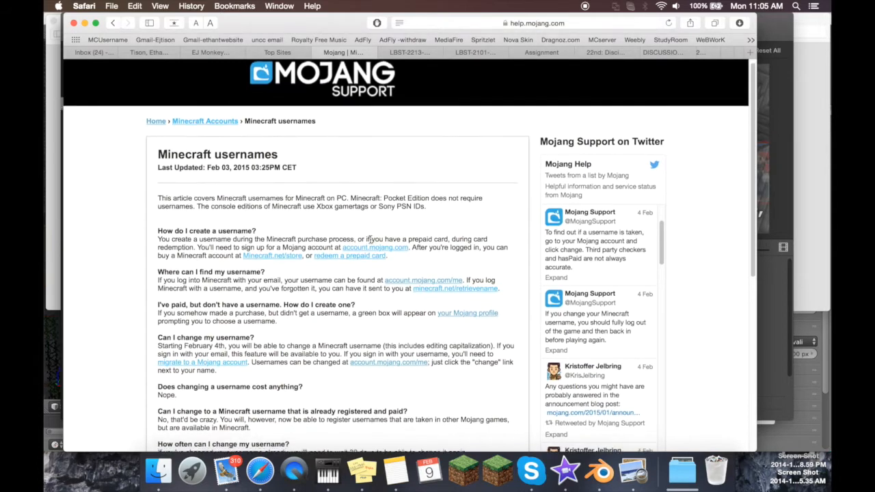
pyautogui.scroll(-3)
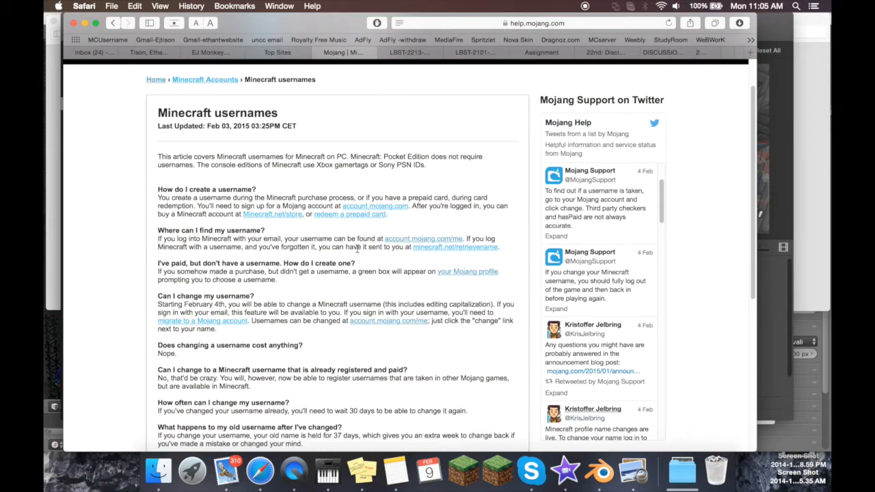
pyautogui.scroll(3)
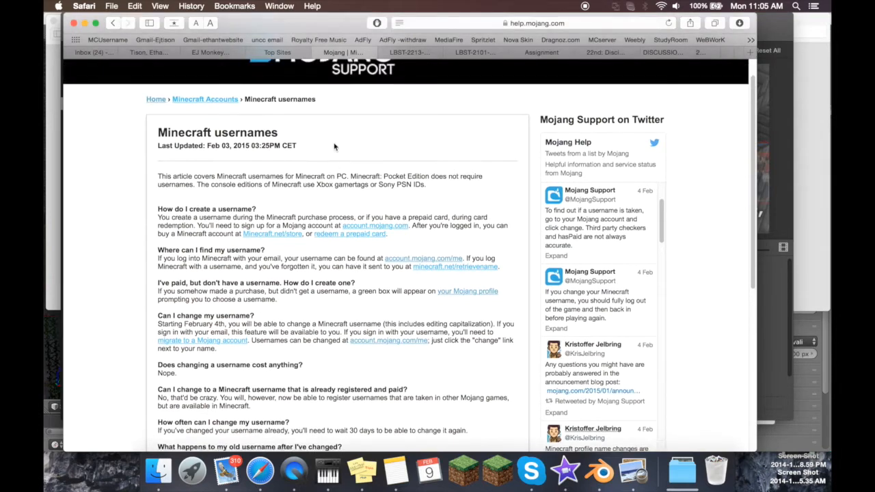
pyautogui.scroll(3)
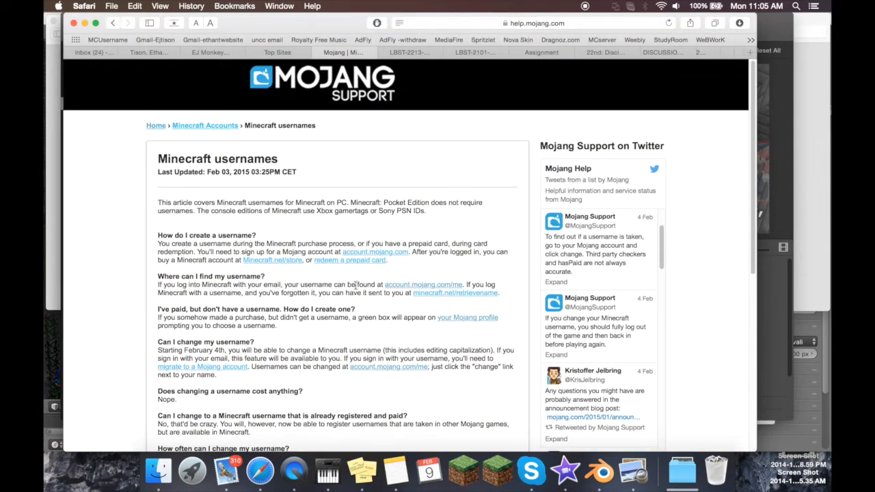
pyautogui.scroll(-3)
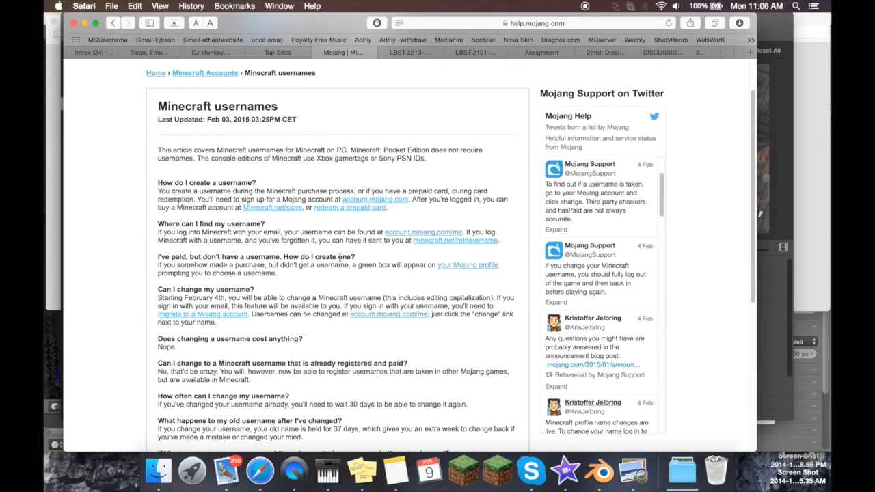
pyautogui.scroll(3)
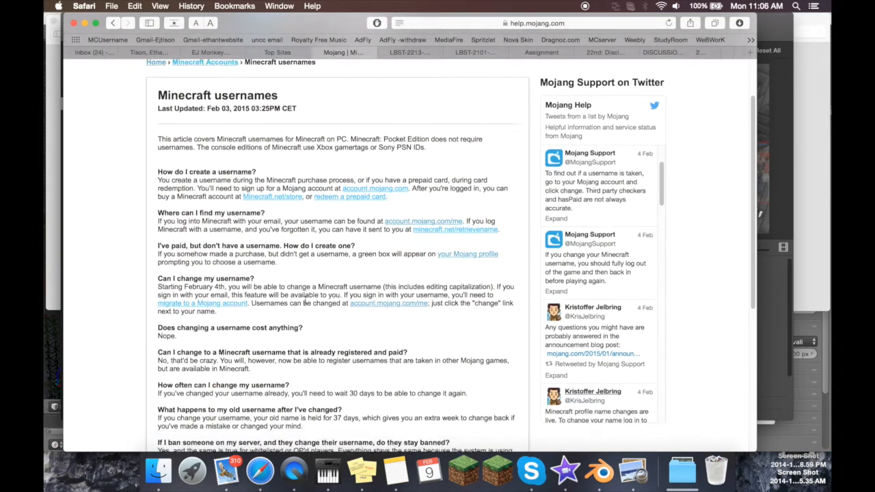
pyautogui.scroll(-3)
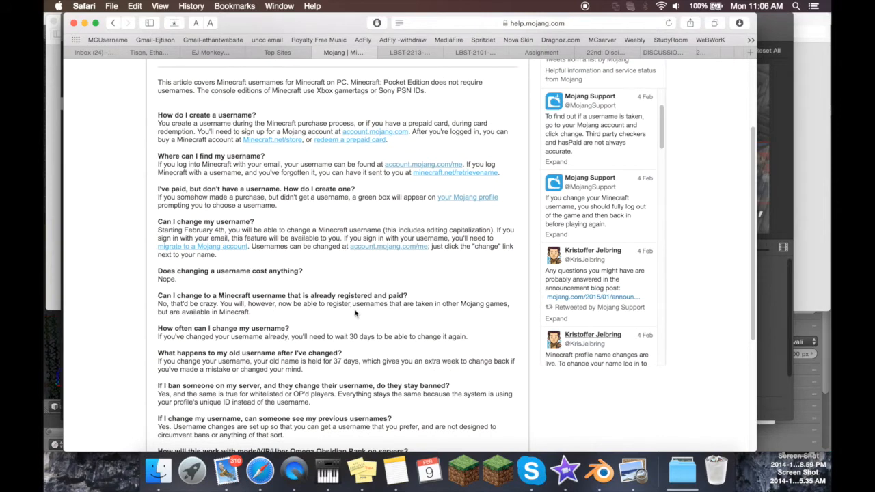
pyautogui.moveTo(284, 317)
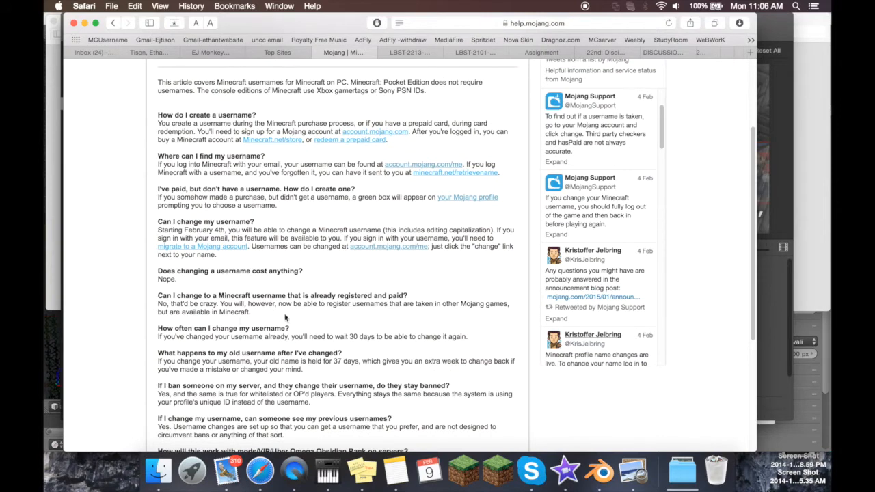
pyautogui.scroll(3)
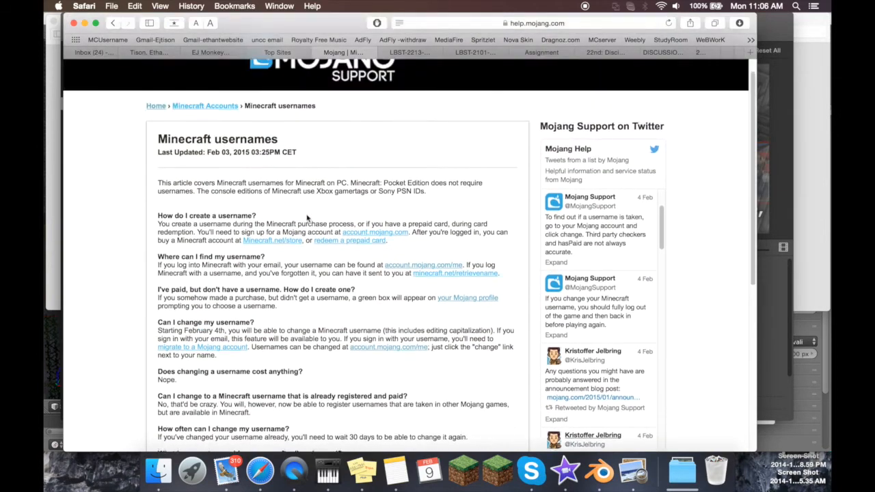
pyautogui.scroll(3)
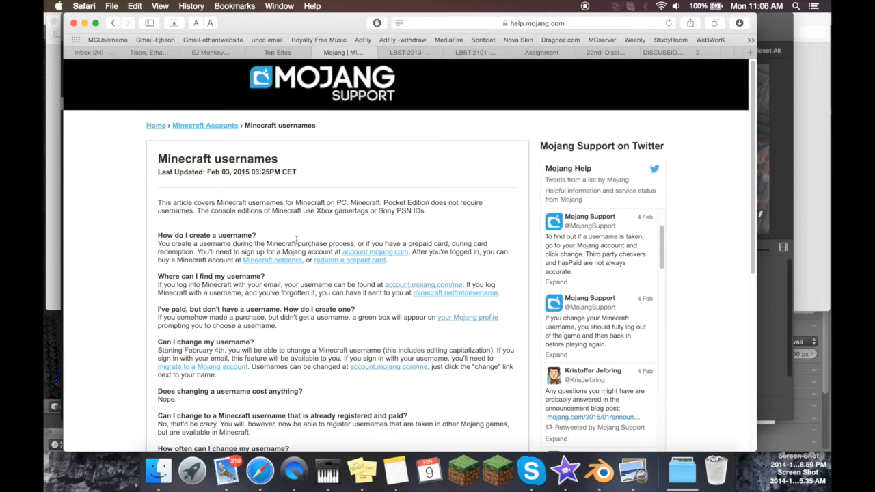
pyautogui.moveTo(339, 268)
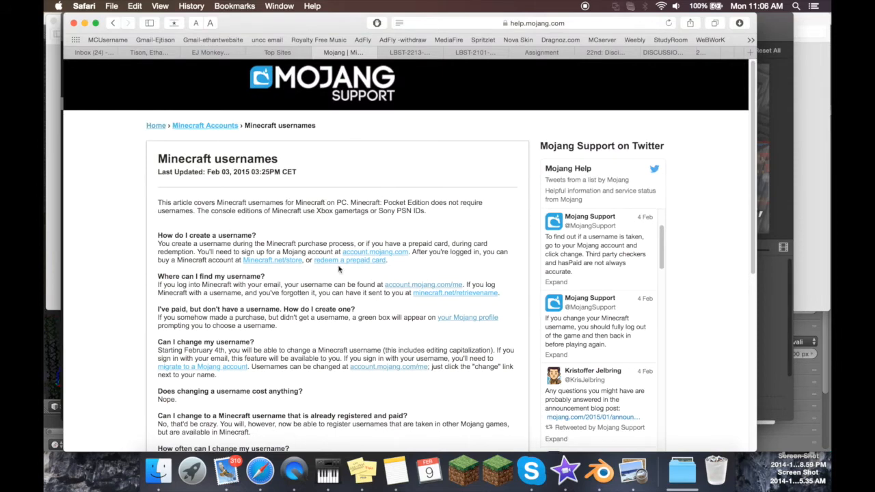
pyautogui.moveTo(354, 296)
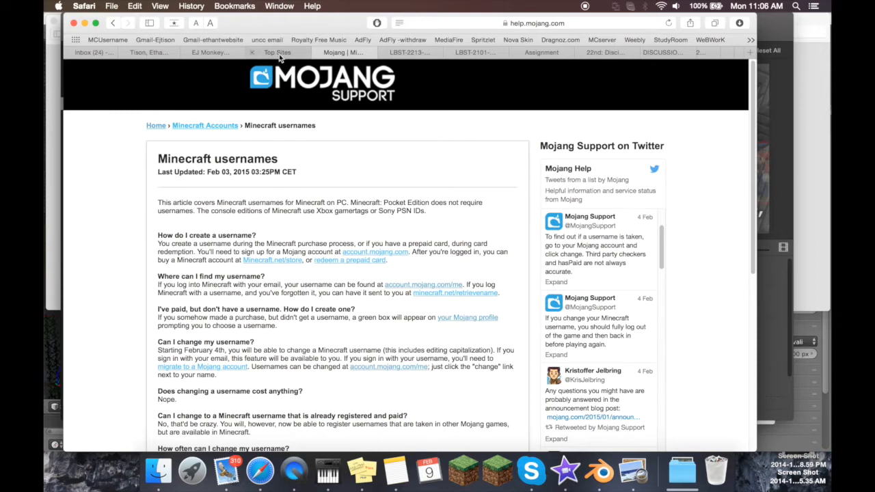
# Step: Switch to the logged-in Minecraft.net home page tab
pyautogui.click(279, 52)
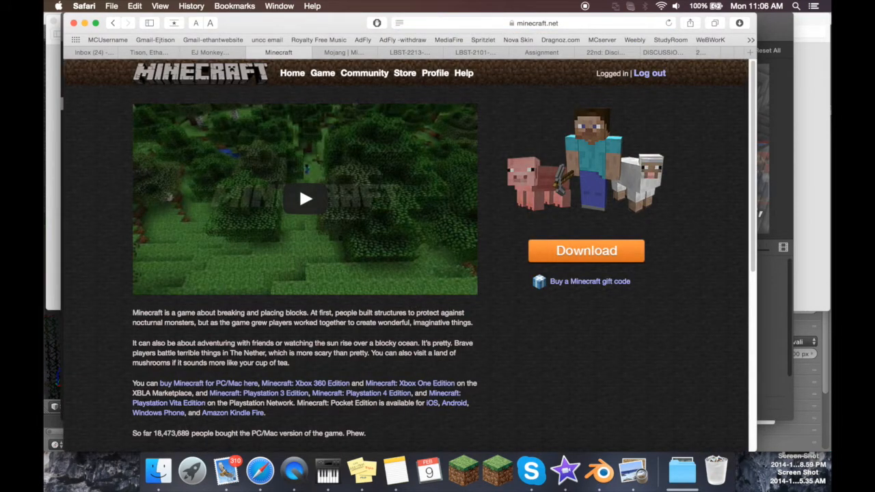
pyautogui.moveTo(471, 199)
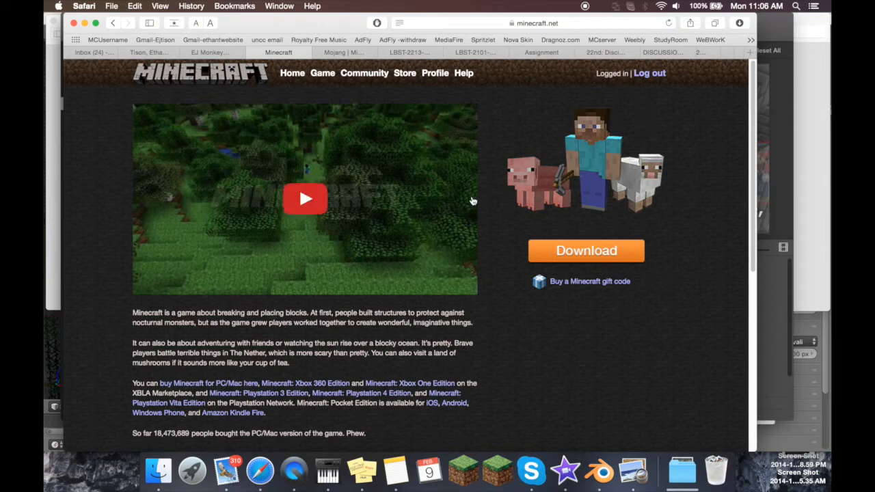
pyautogui.moveTo(457, 294)
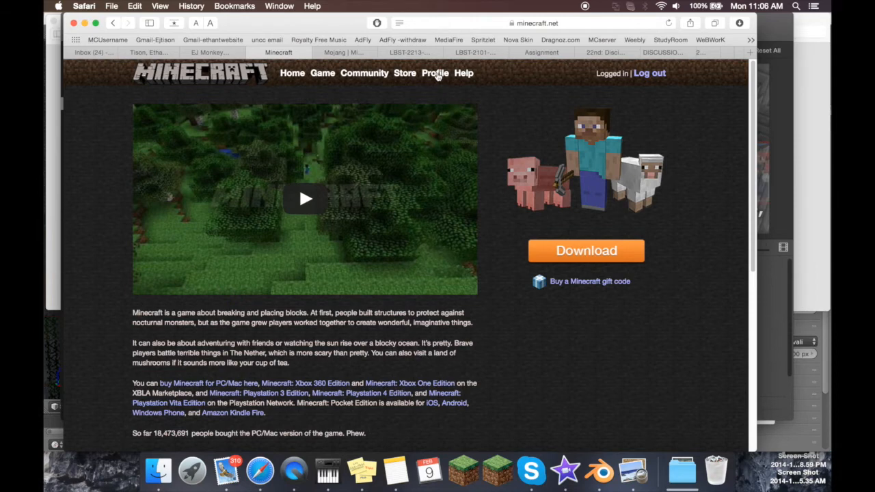
# Step: Go to the Minecraft.net Profile page with skin model and upload options
pyautogui.click(435, 74)
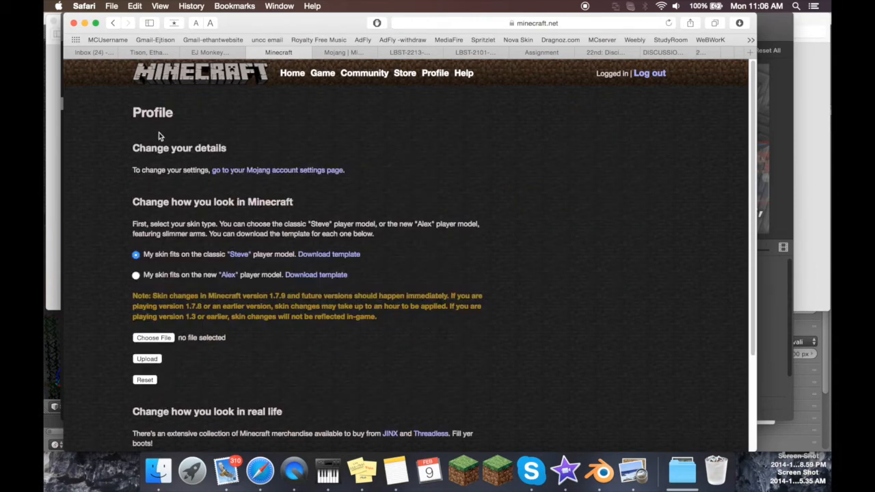
pyautogui.moveTo(221, 216)
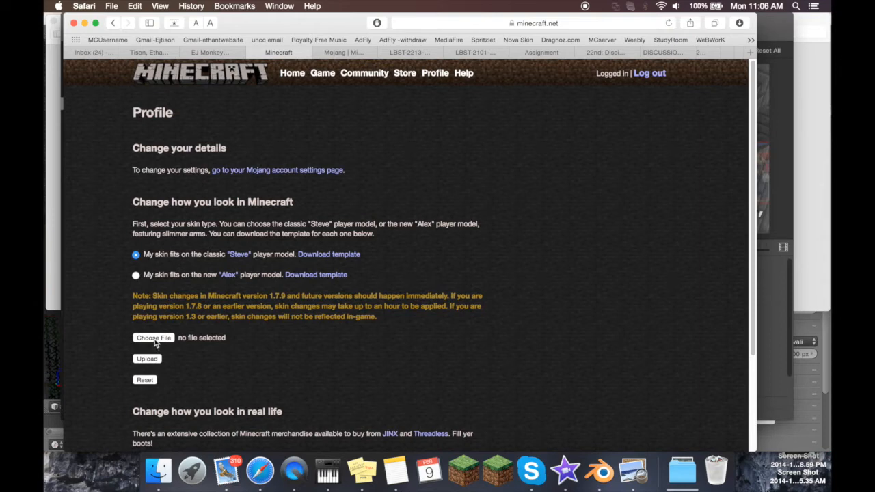
pyautogui.moveTo(55, 262)
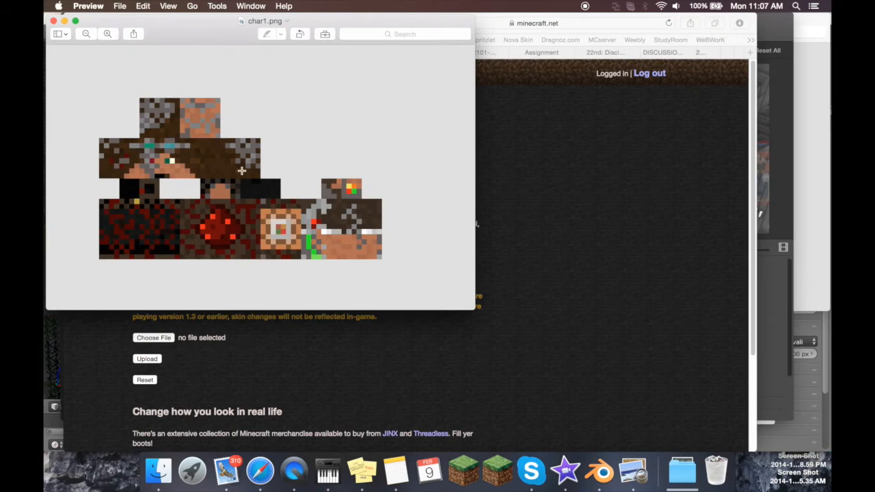
pyautogui.moveTo(199, 192)
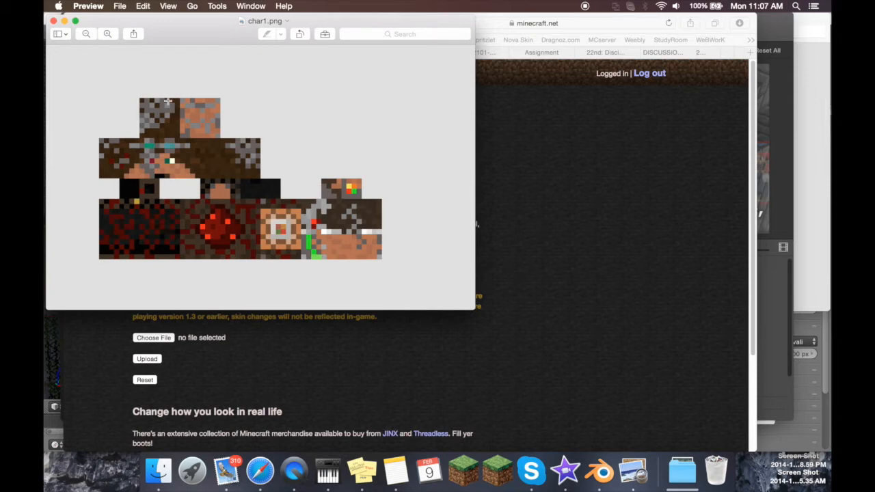
# Step: Compare char1.png and char.png in Preview, then start choosing a skin file to upload
pyautogui.click(632, 471)
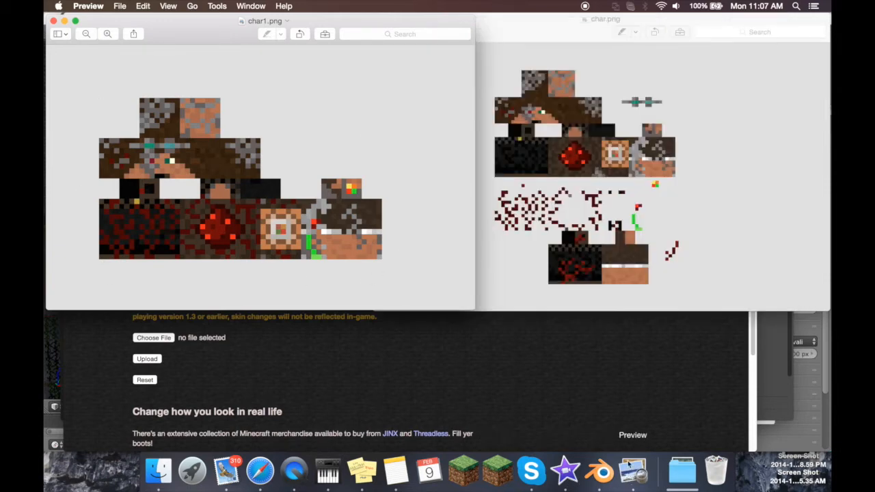
pyautogui.moveTo(454, 94)
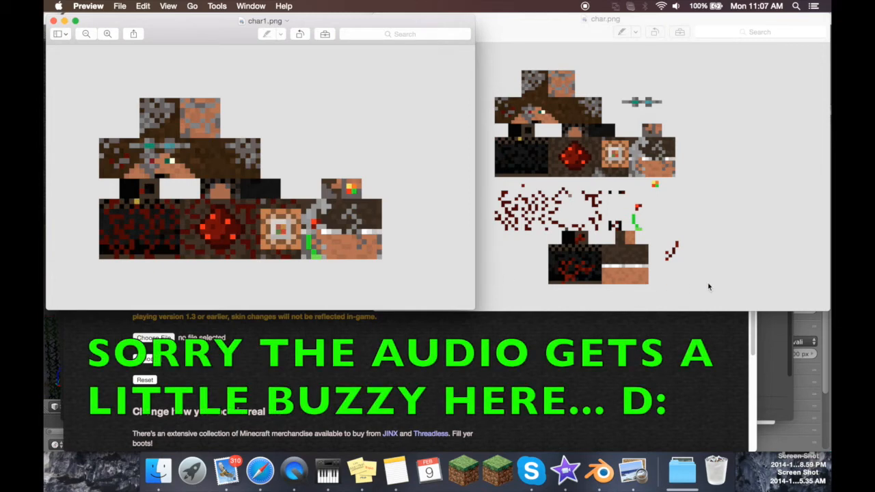
pyautogui.moveTo(566, 159)
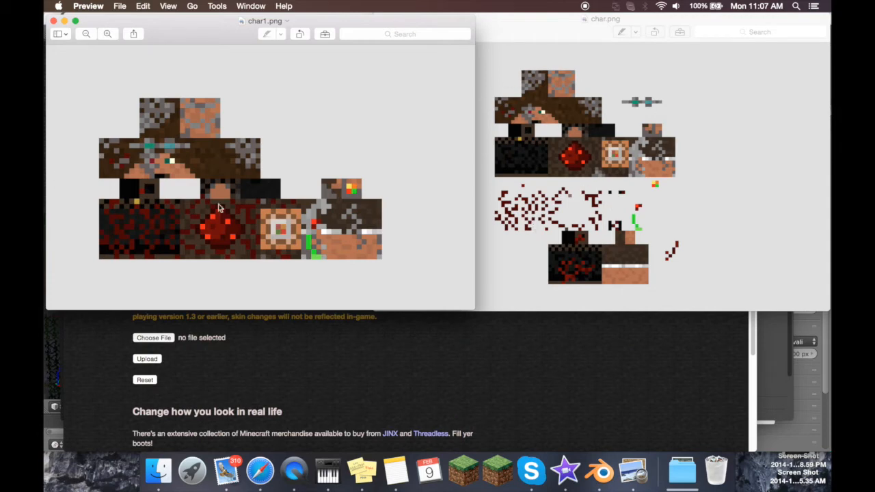
pyautogui.moveTo(227, 184)
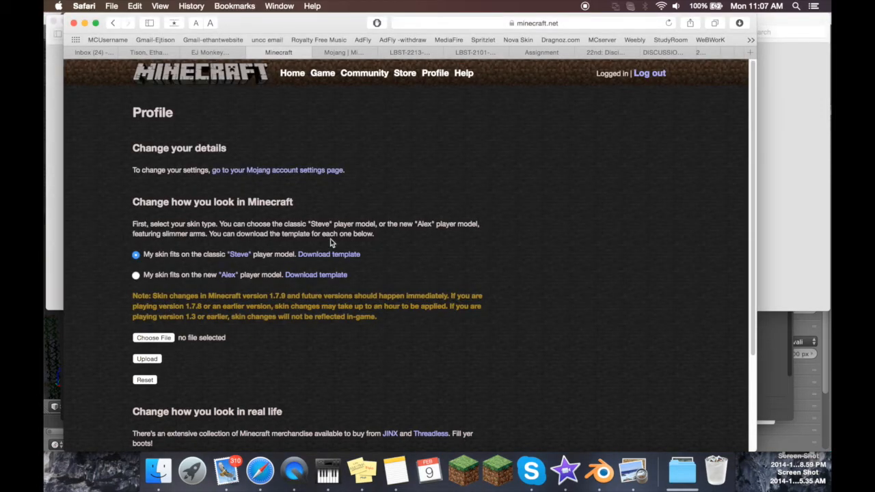
pyautogui.click(154, 337)
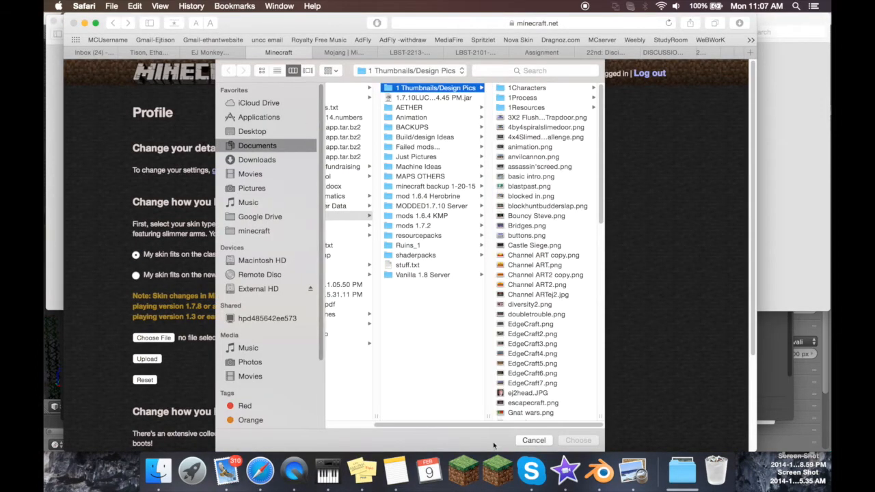
pyautogui.click(533, 440)
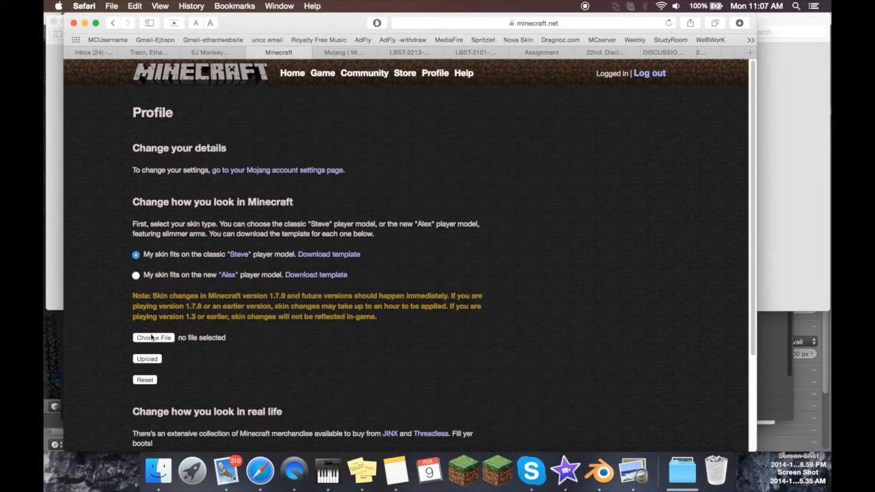
pyautogui.moveTo(279, 282)
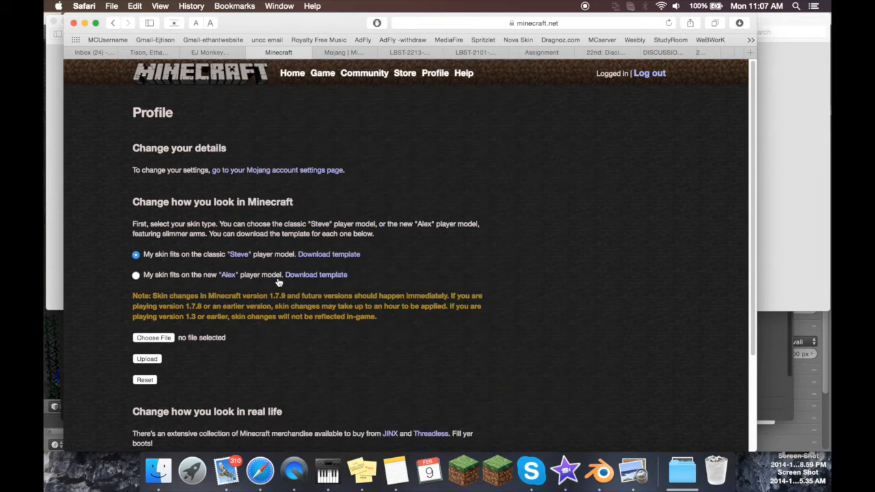
pyautogui.moveTo(173, 279)
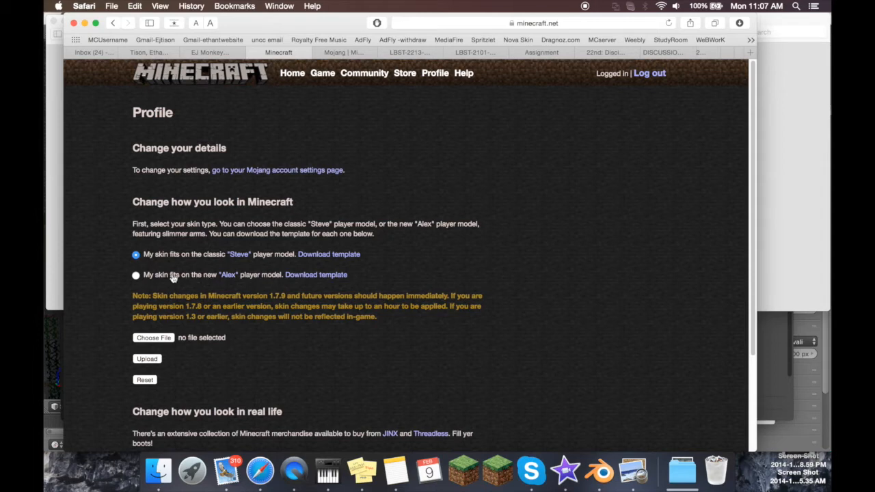
pyautogui.moveTo(257, 257)
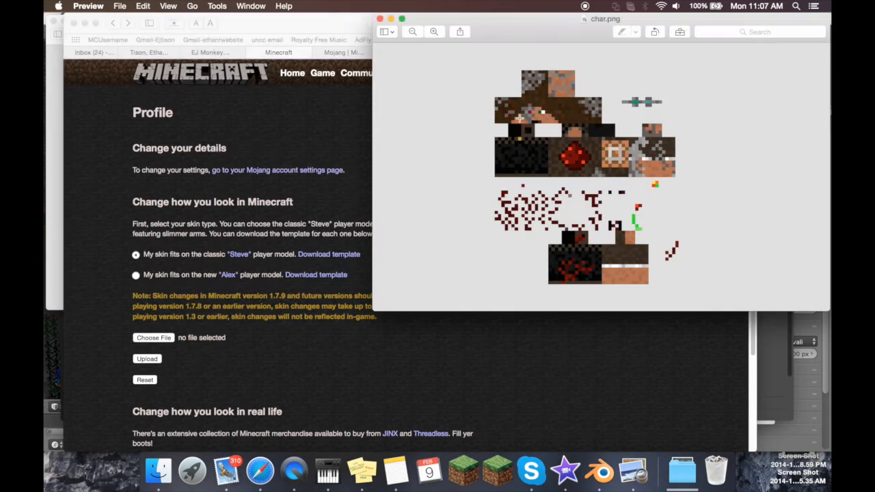
pyautogui.moveTo(645, 133)
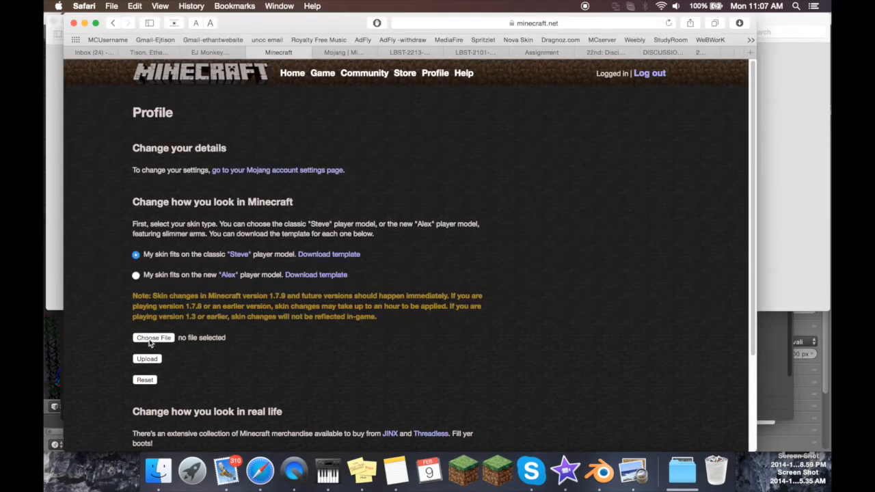
pyautogui.moveTo(155, 368)
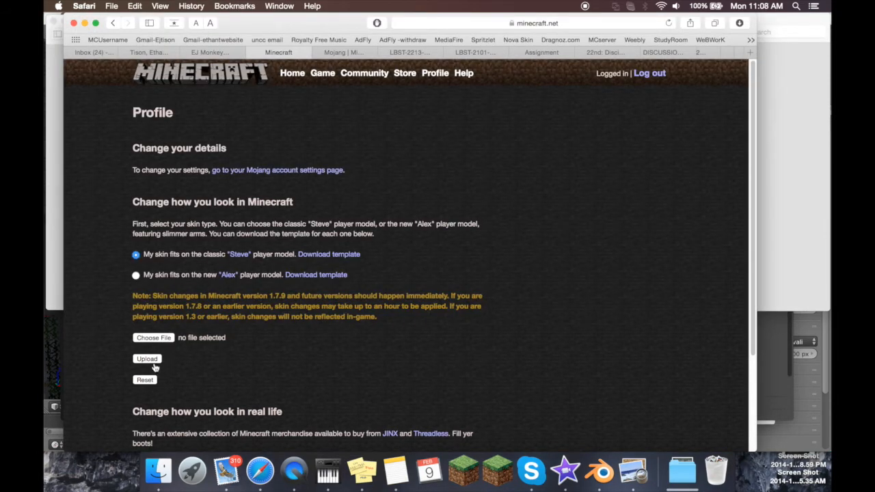
pyautogui.moveTo(212, 159)
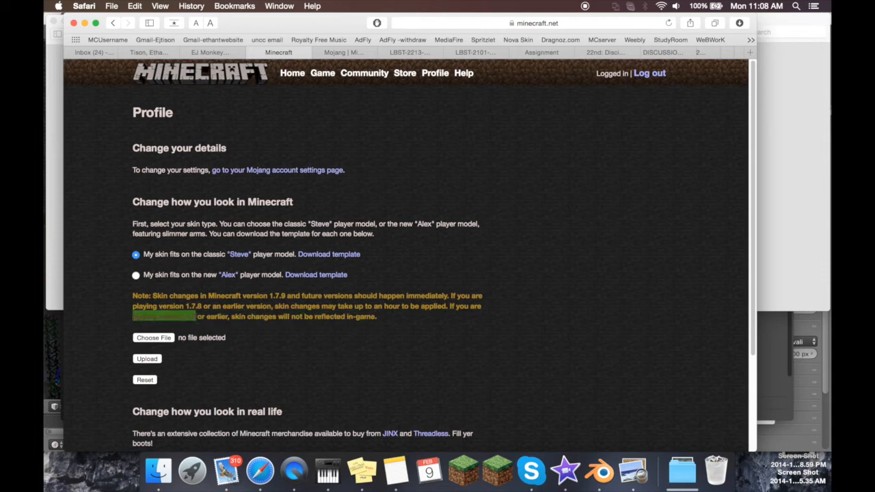
pyautogui.moveTo(280, 325)
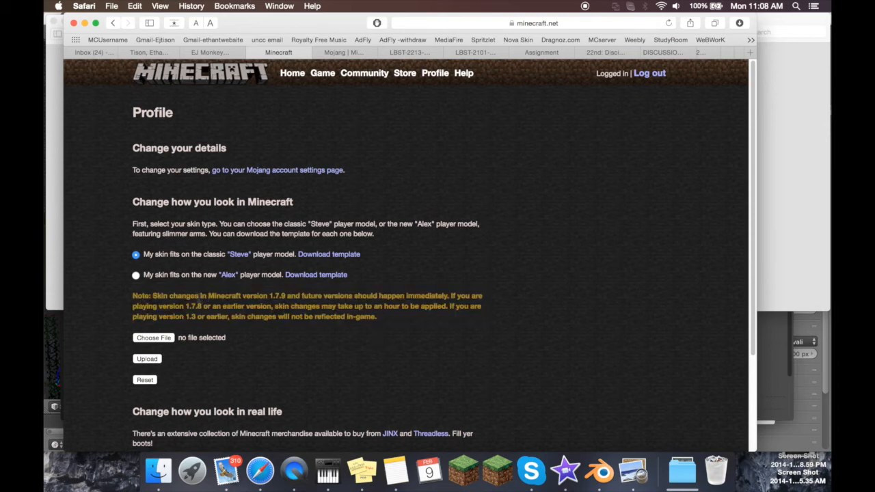
pyautogui.moveTo(238, 178)
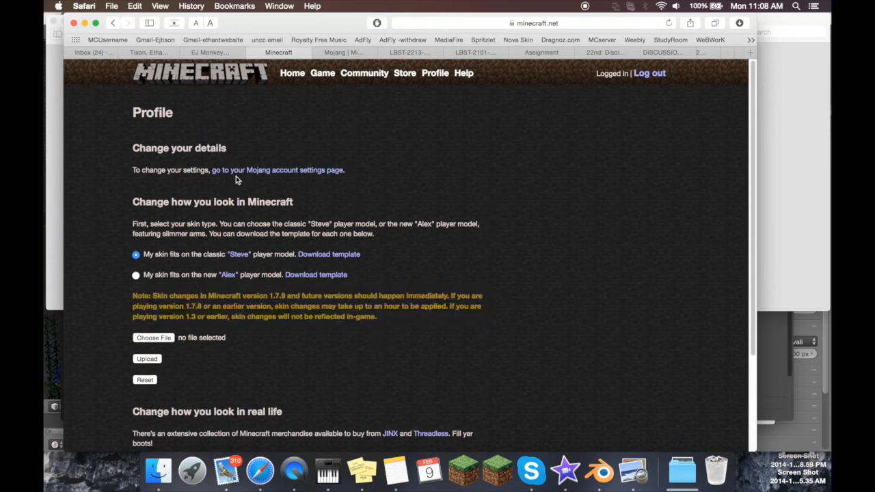
pyautogui.moveTo(272, 179)
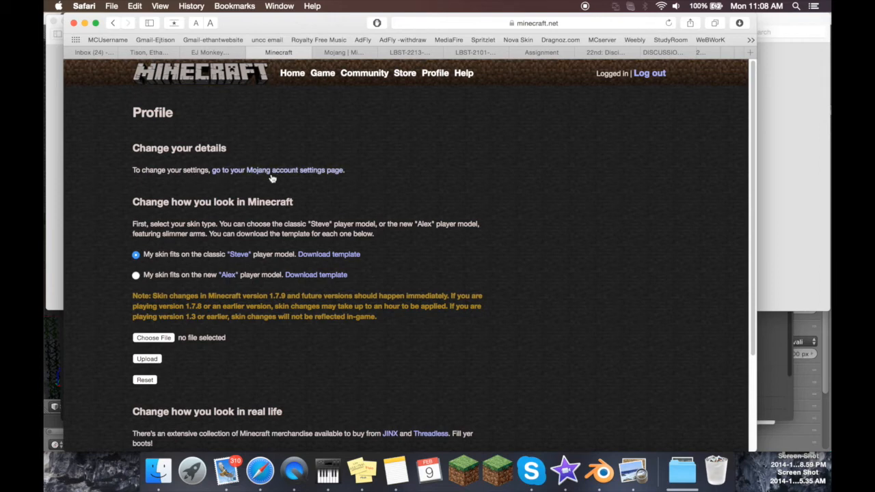
# Step: Go to the Mojang account page listing Minecraft, Pocket Edition and Scrolls
pyautogui.click(276, 169)
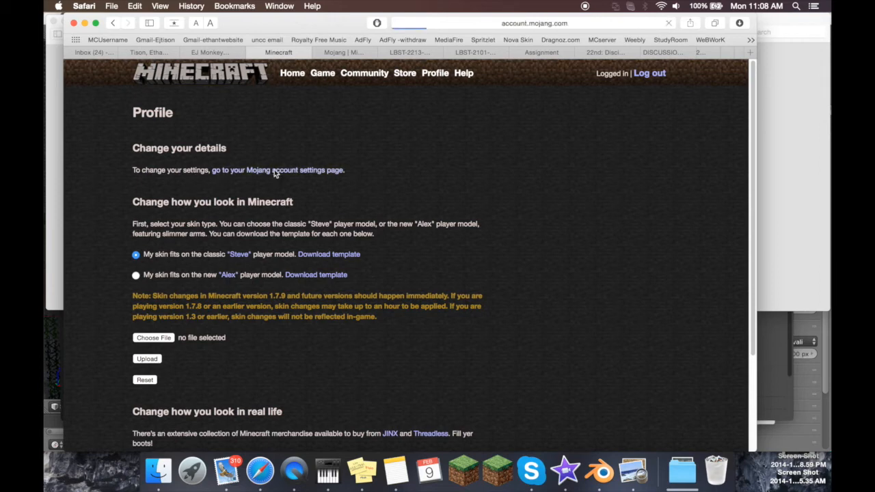
pyautogui.click(276, 169)
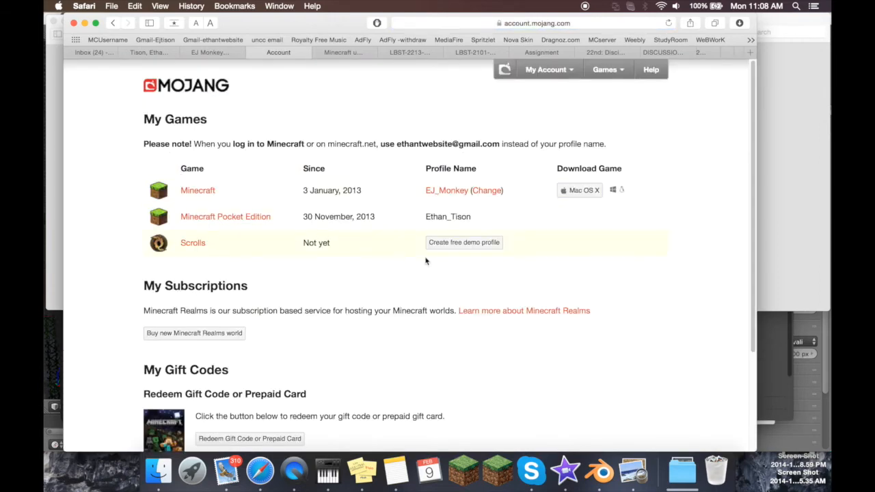
pyautogui.moveTo(123, 130)
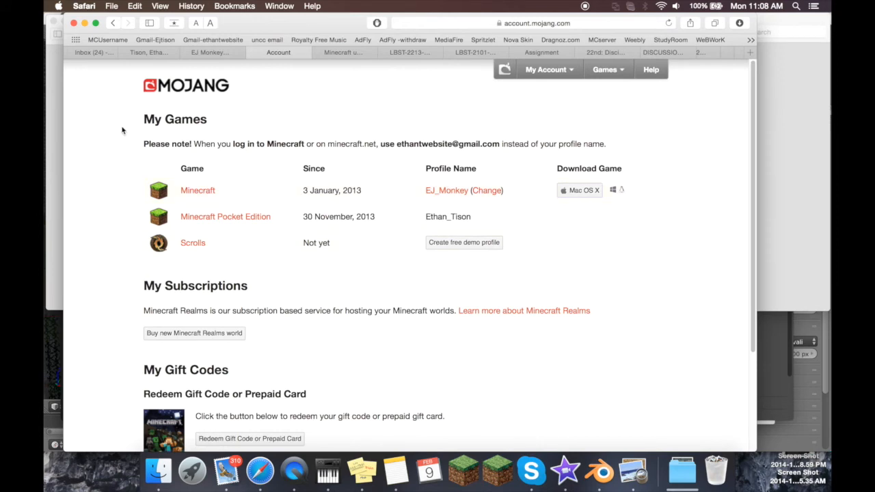
pyautogui.moveTo(498, 132)
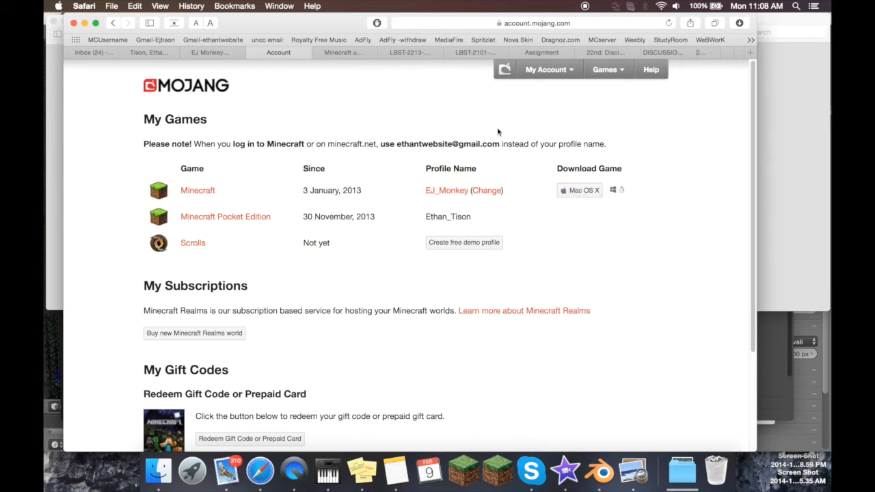
pyautogui.moveTo(241, 108)
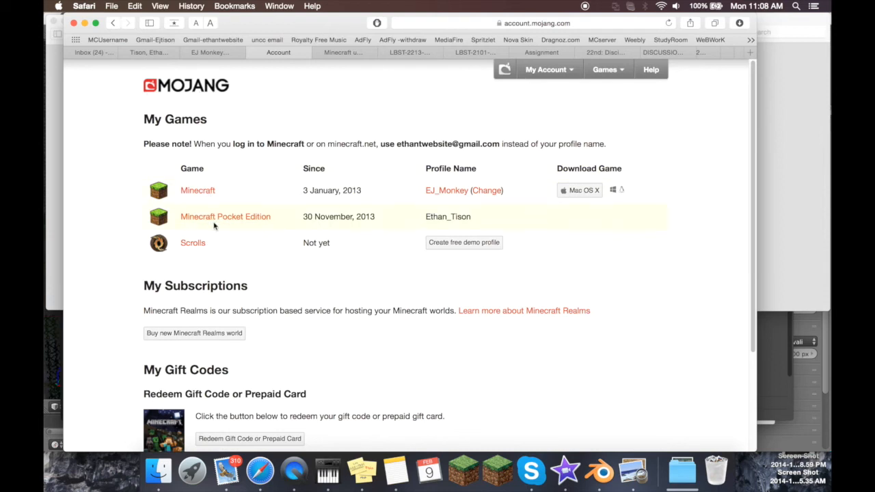
pyautogui.moveTo(331, 216)
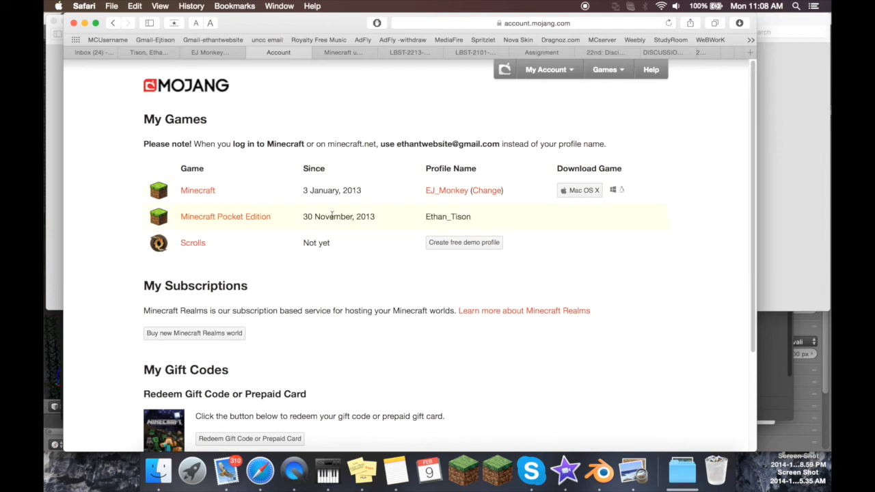
pyautogui.moveTo(331, 190)
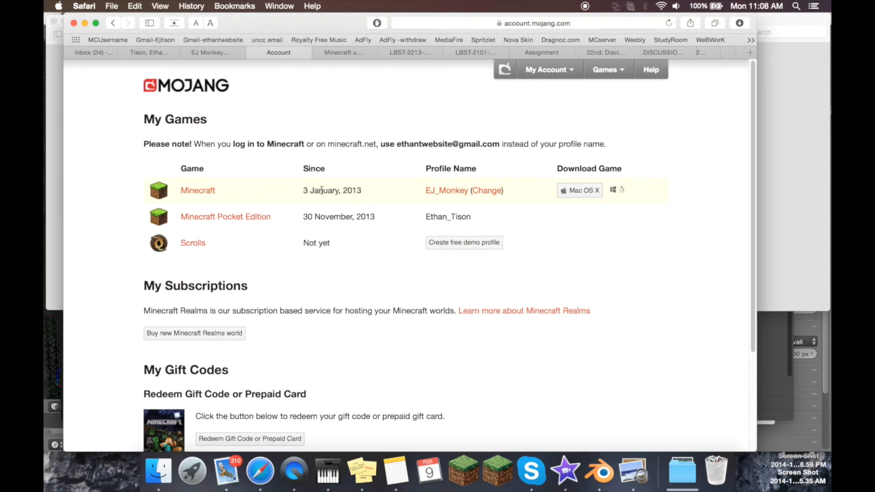
pyautogui.moveTo(444, 197)
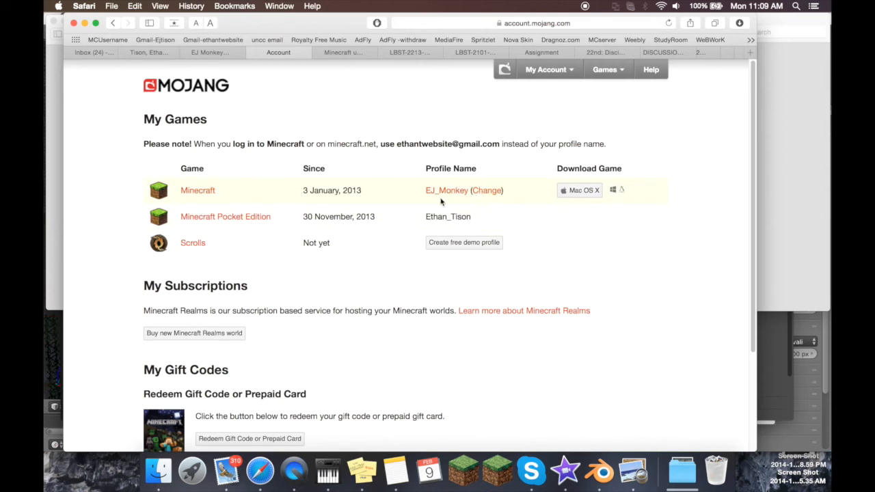
pyautogui.moveTo(441, 197)
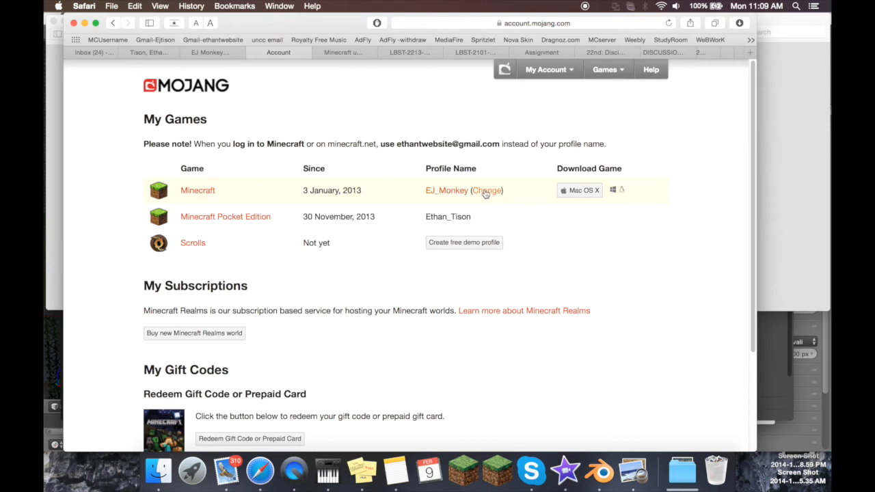
# Step: Go to the Rename Profile page for the Minecraft profile name
pyautogui.click(486, 190)
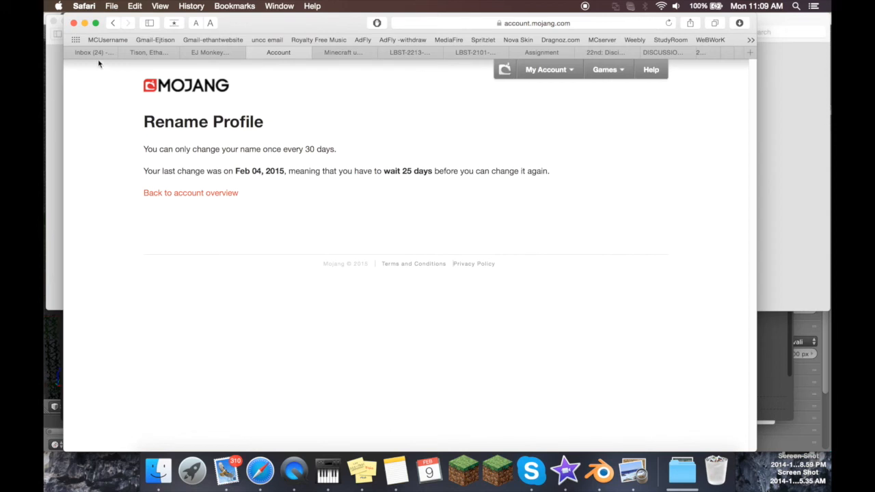
pyautogui.moveTo(115, 27)
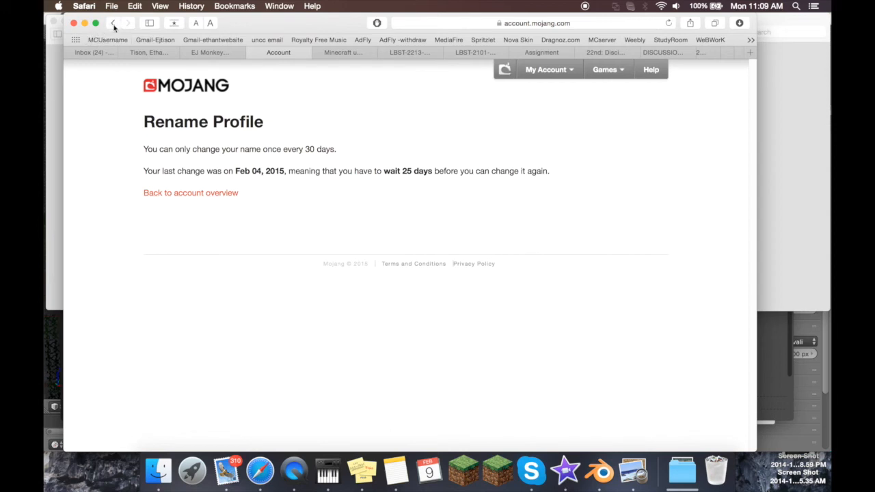
pyautogui.moveTo(115, 25)
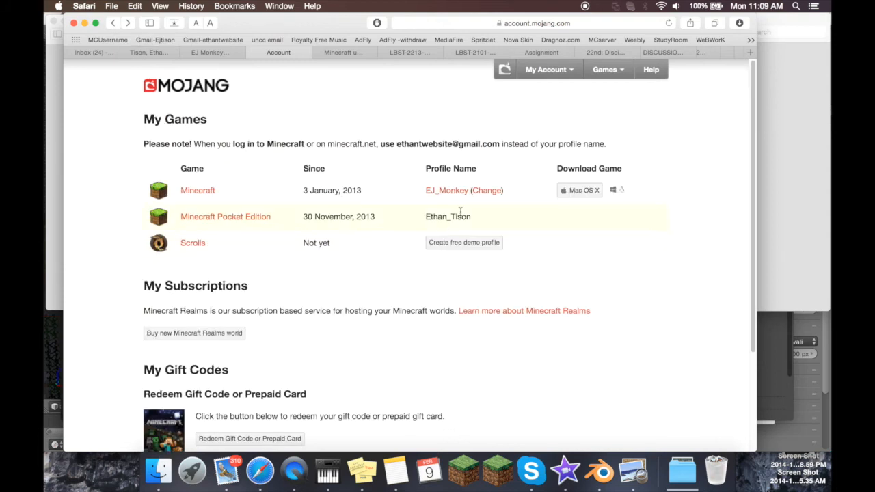
pyautogui.moveTo(439, 210)
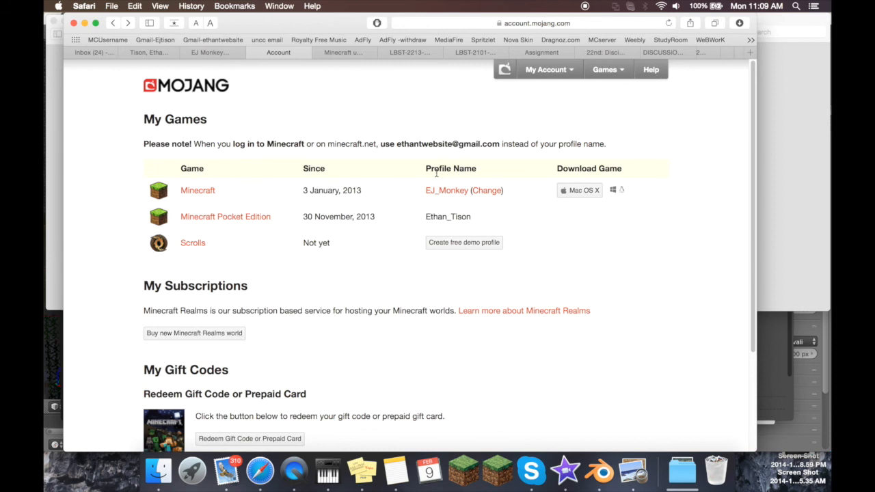
pyautogui.moveTo(402, 172)
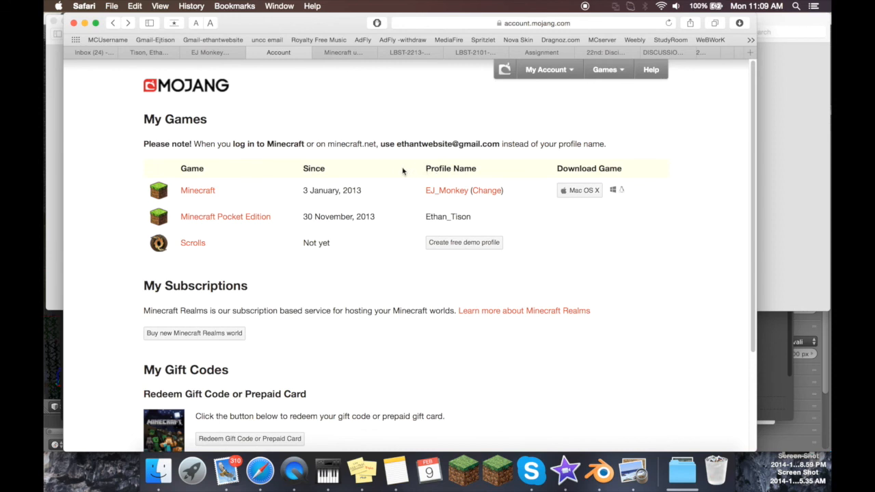
pyautogui.moveTo(427, 167)
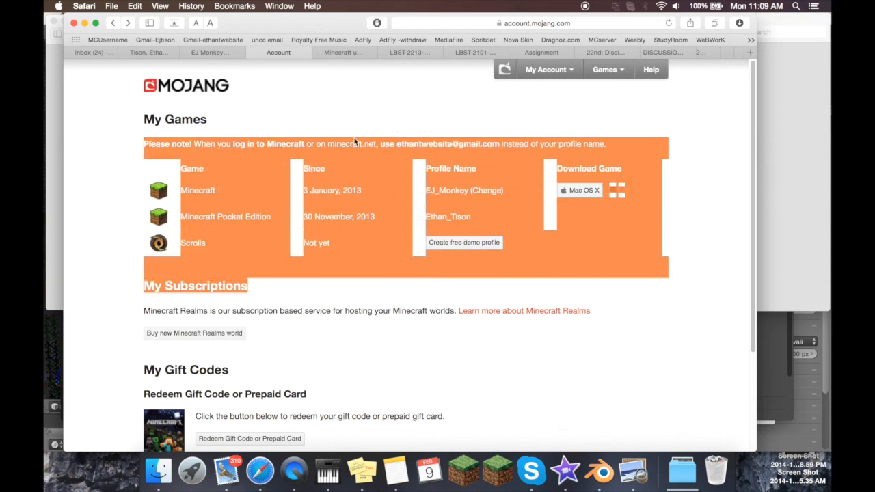
pyautogui.moveTo(358, 166)
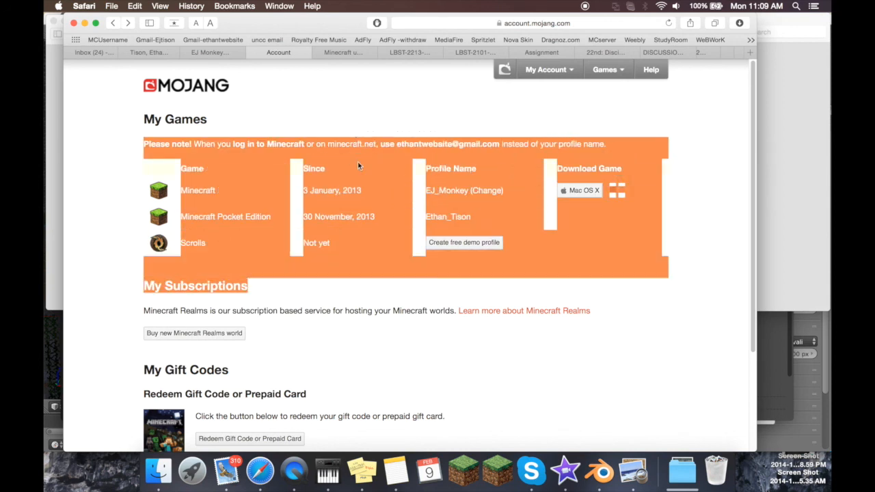
pyautogui.moveTo(516, 268)
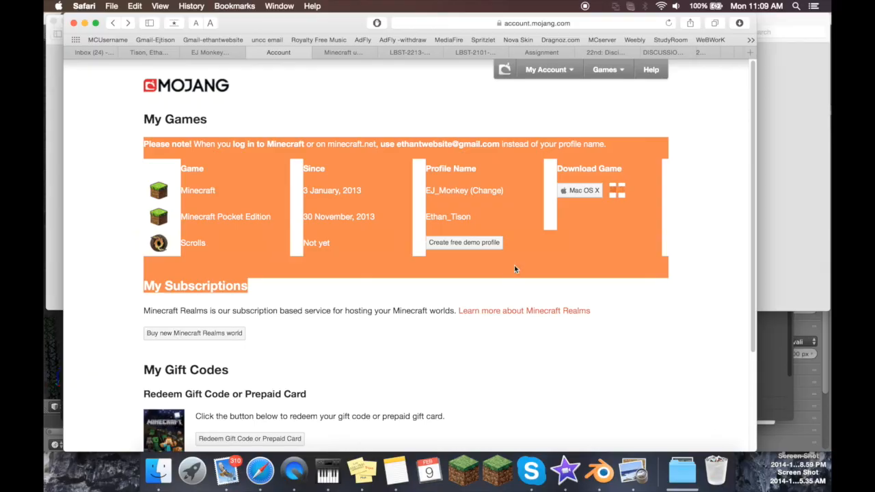